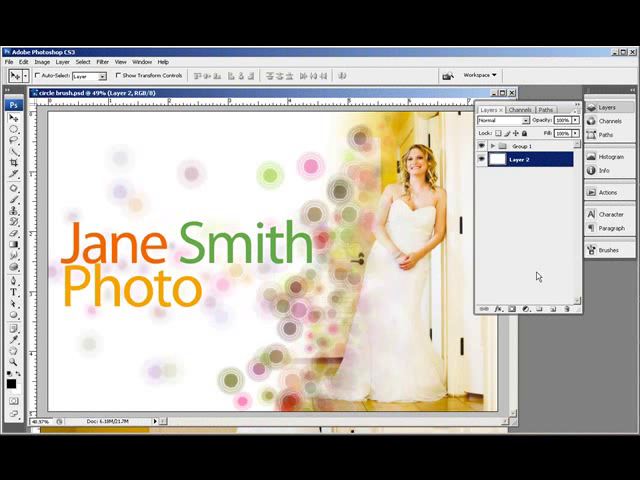
mouse_move(335, 247)
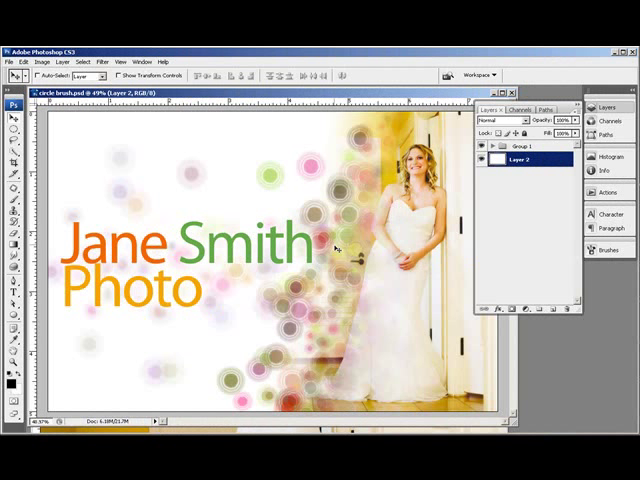
mouse_move(305, 340)
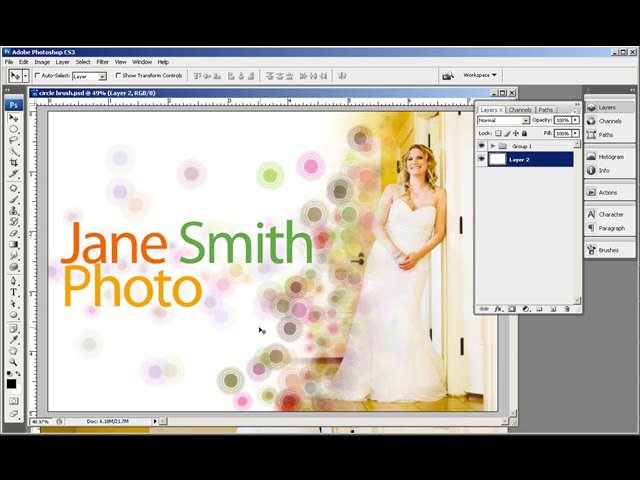
mouse_move(372, 328)
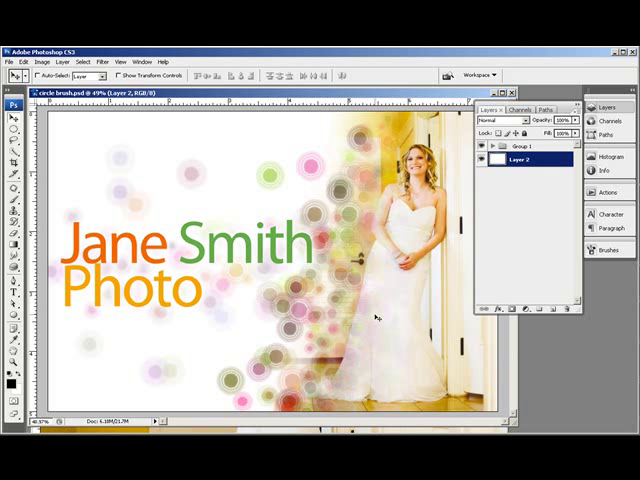
- Hide Group 1, add a new layer, and draw a circular selection
left_click(489, 146)
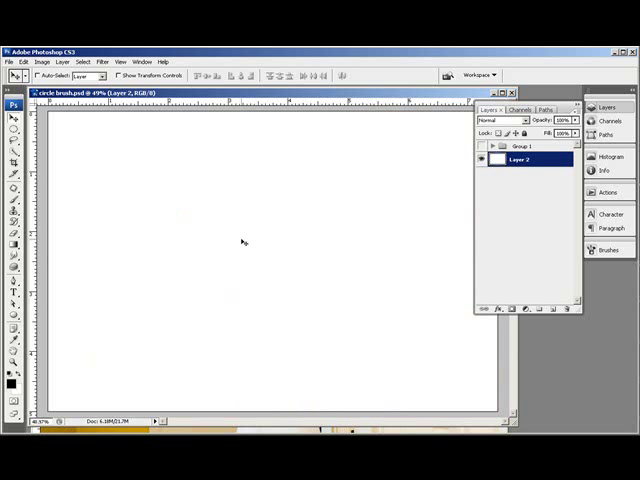
left_click(537, 308)
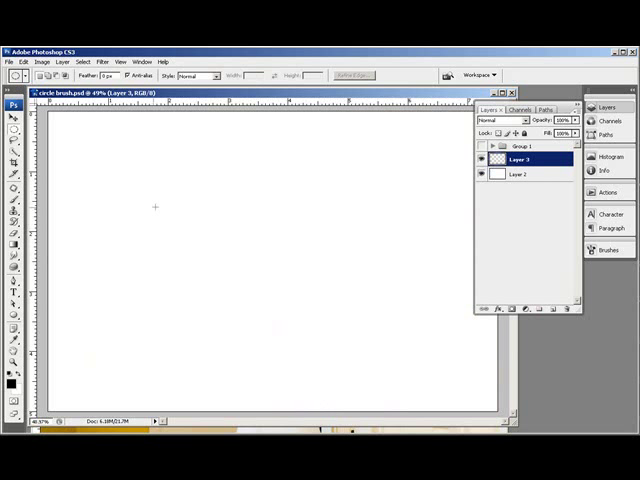
left_click_drag(135, 160, 220, 260)
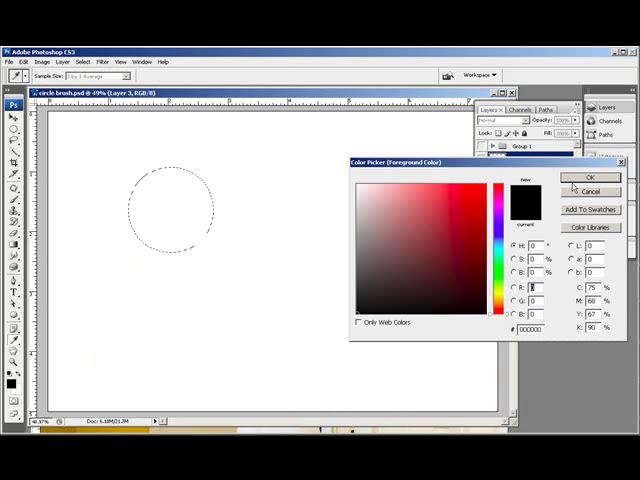
- Set the foreground colour to black and bring up Edit > Stroke
left_click(591, 191)
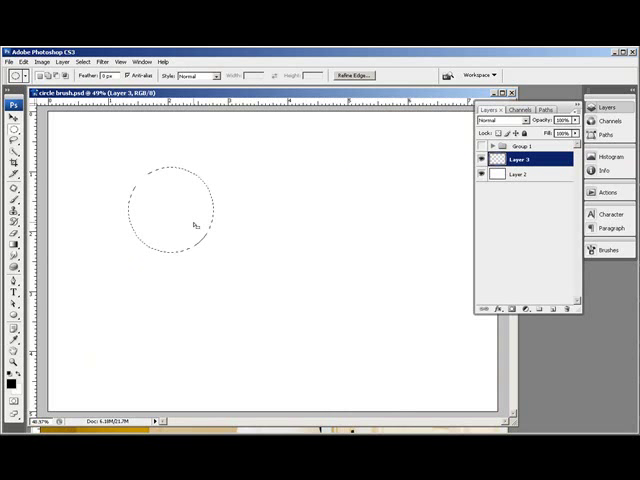
left_click(22, 61)
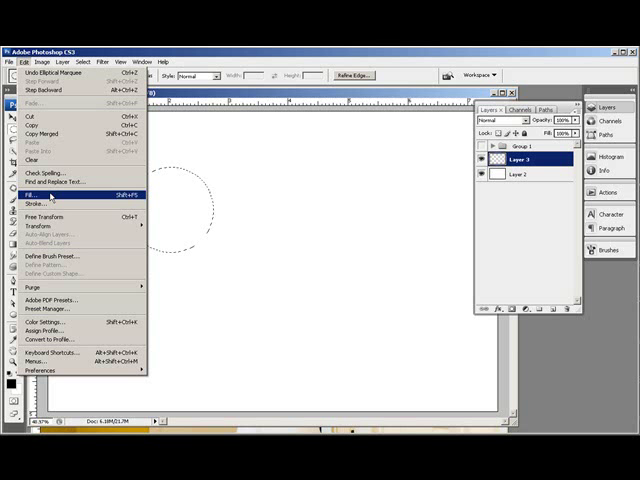
left_click(36, 203)
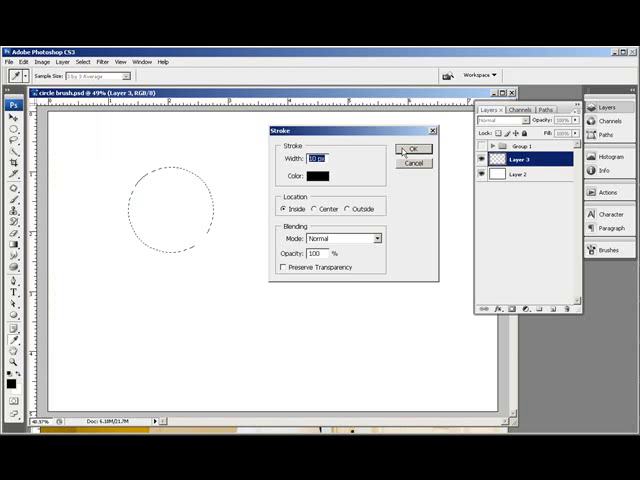
- Stroke the circle with a black ring, contract the selection, and add a 2 px ring
left_click(412, 149)
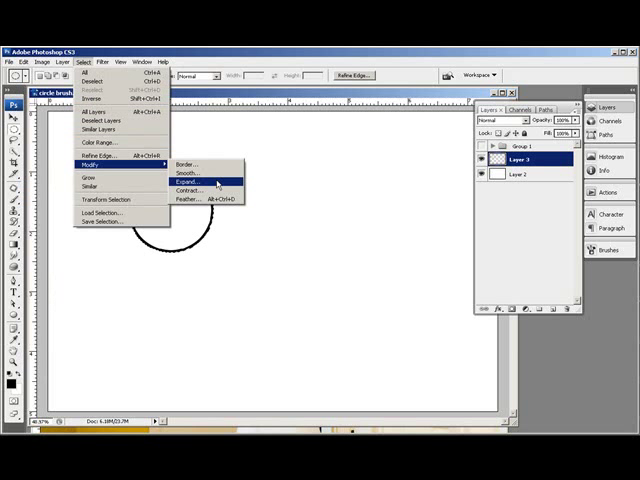
left_click(188, 189)
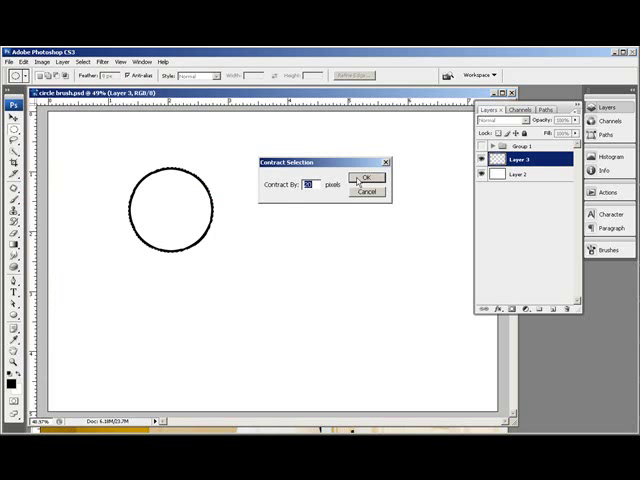
left_click(366, 177)
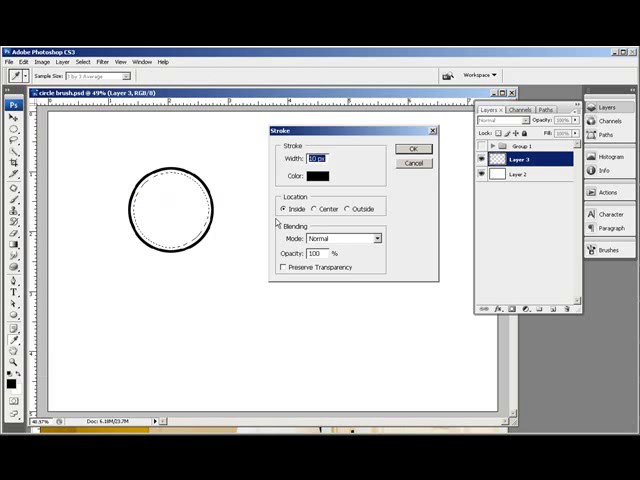
type("2")
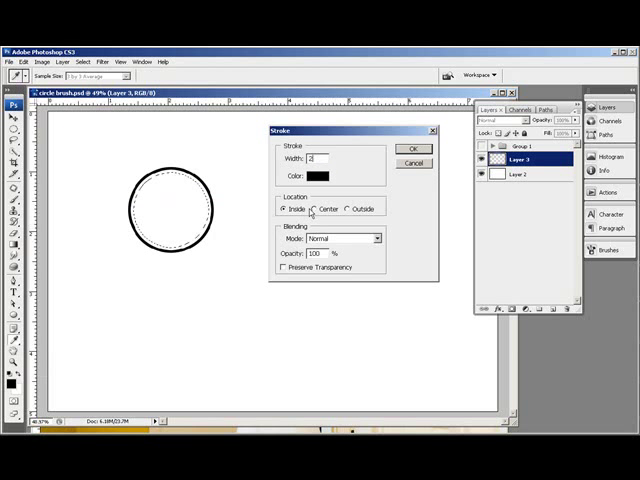
left_click(413, 149)
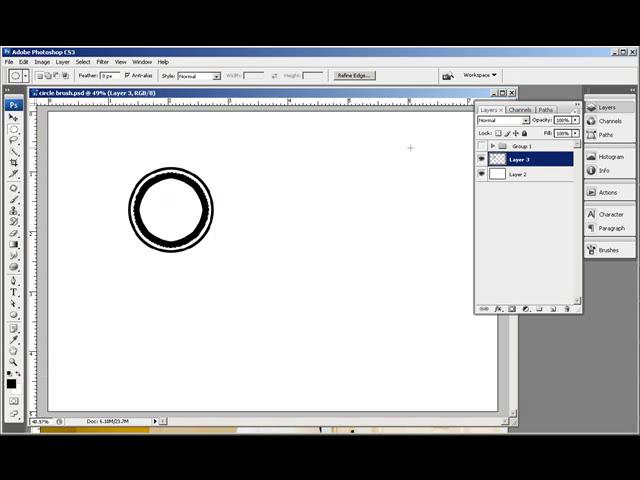
- Contract the selection again and stroke a 5 px ring inside
left_click(84, 61)
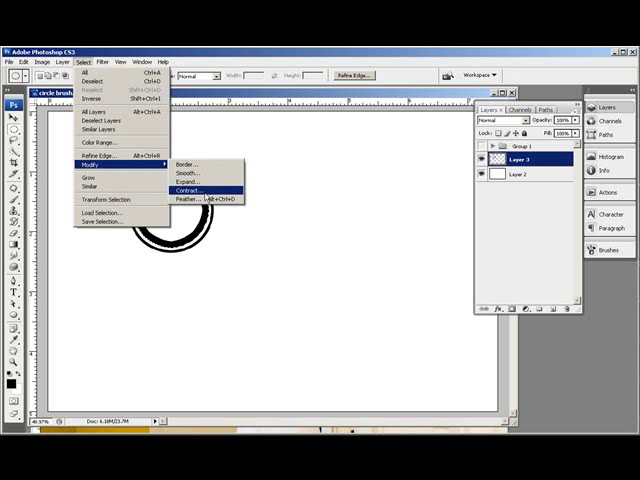
left_click(188, 190)
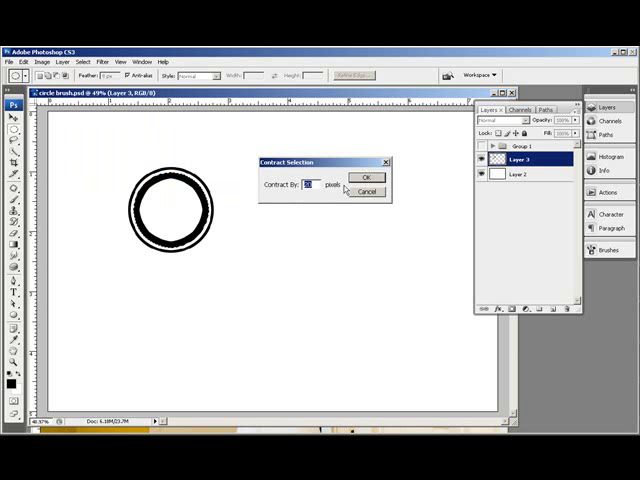
left_click(367, 177)
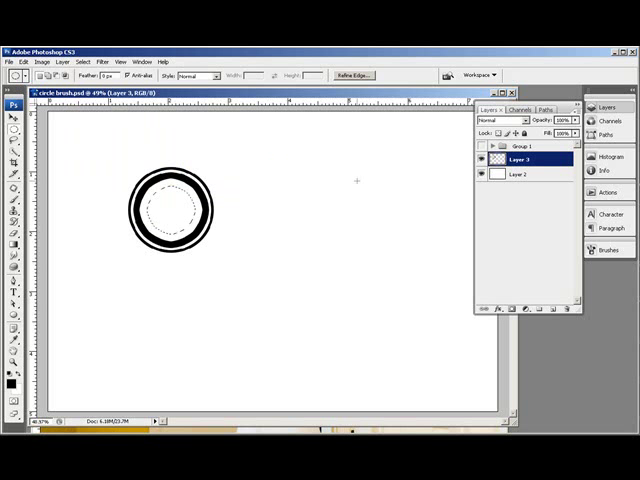
left_click(25, 61)
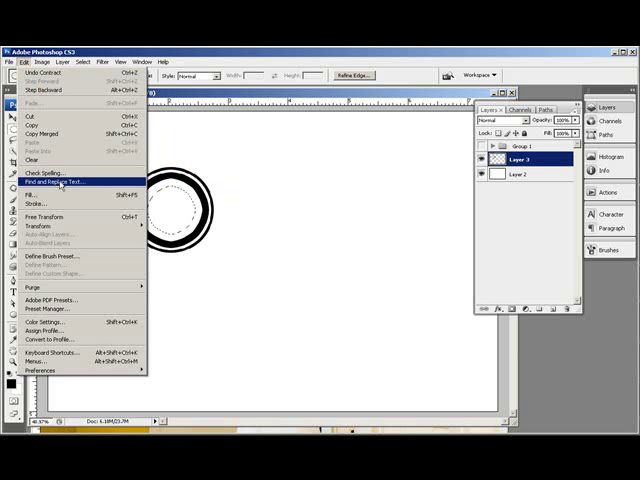
left_click(34, 204)
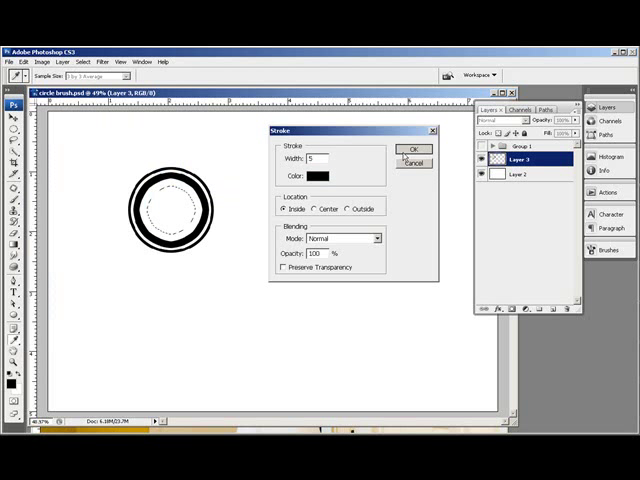
left_click(414, 149)
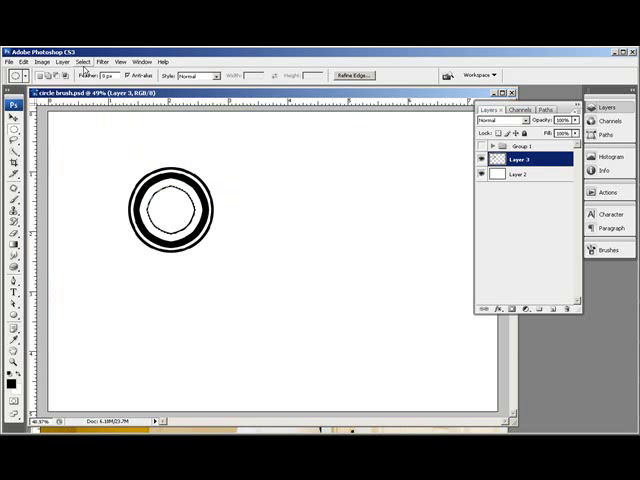
- Contract the selection by 15 pixels
left_click(83, 61)
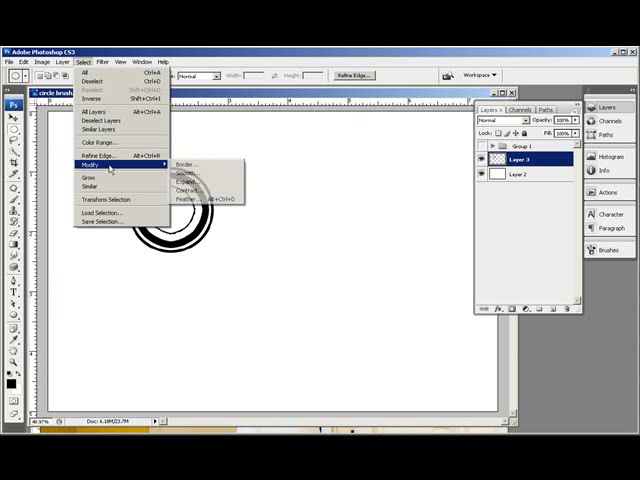
left_click(184, 193)
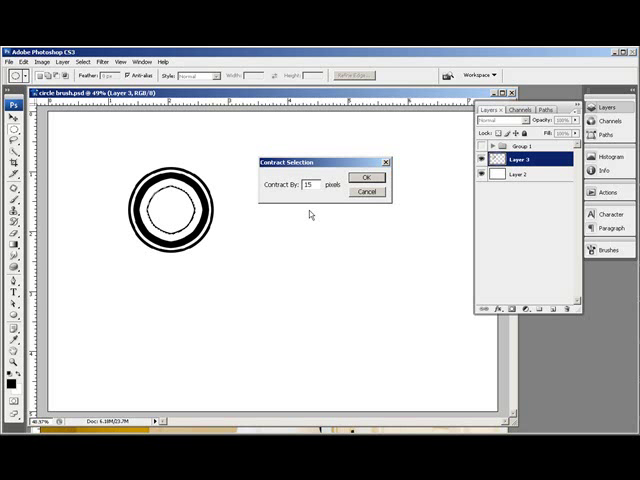
left_click(367, 178)
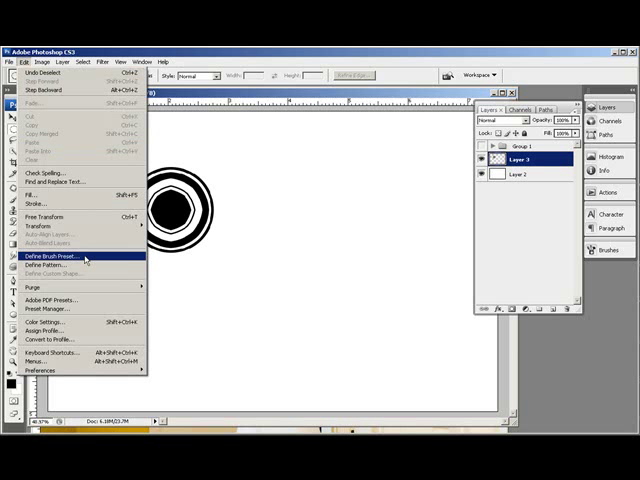
- Define the ring drawing as a brush preset named 'circle brush'
left_click(50, 257)
type("circle brush")
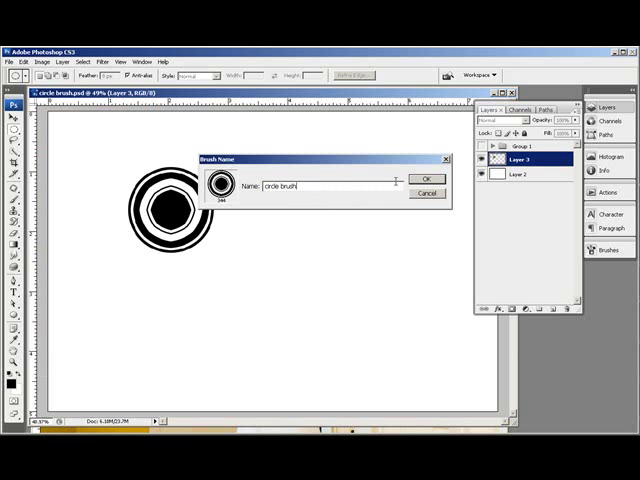
left_click(427, 180)
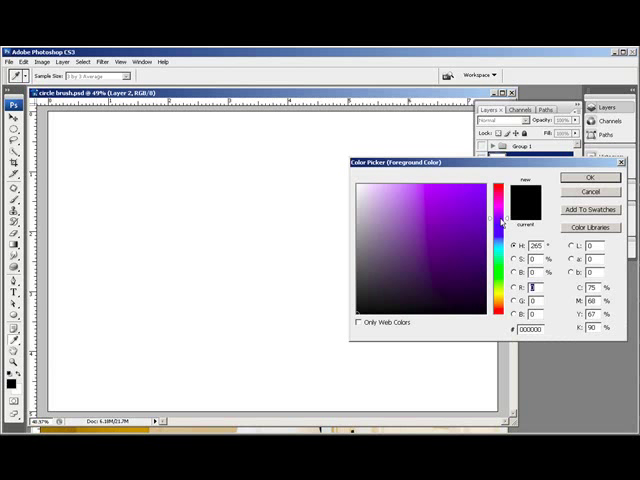
- Set a light purple (b590c8) foreground colour and select Layer 2
left_click(392, 211)
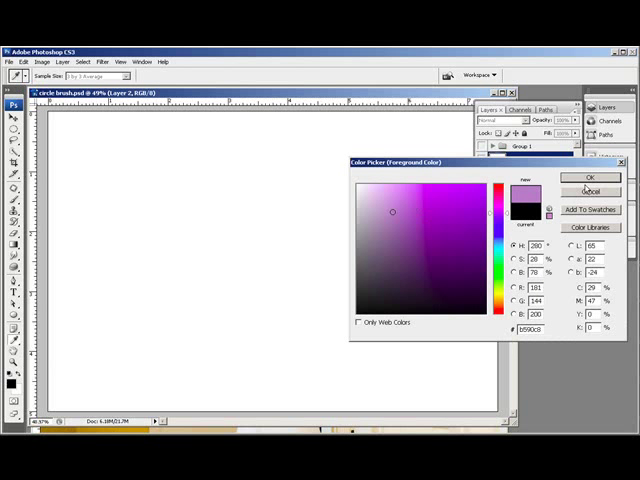
left_click(589, 177)
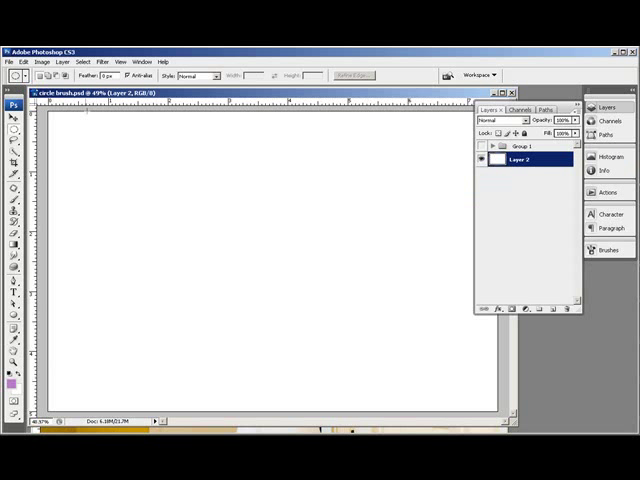
- Give the circle brush shape dynamics, scattering and opacity jitter, and add a new layer
left_click(13, 47)
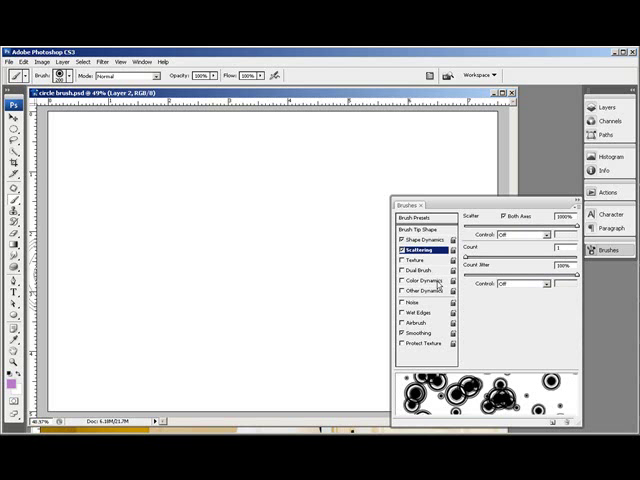
left_click(416, 288)
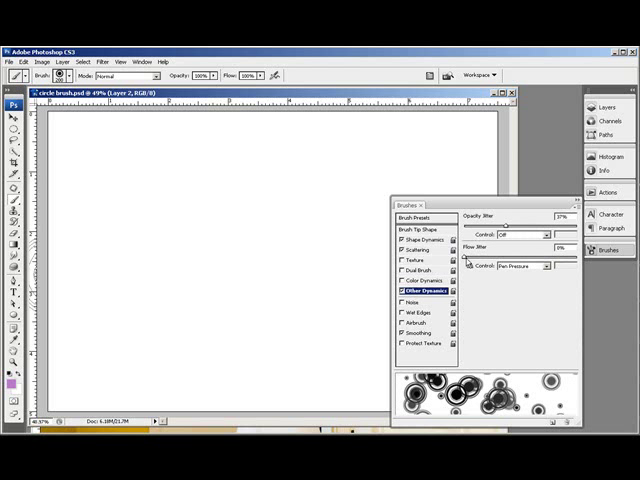
left_click(408, 285)
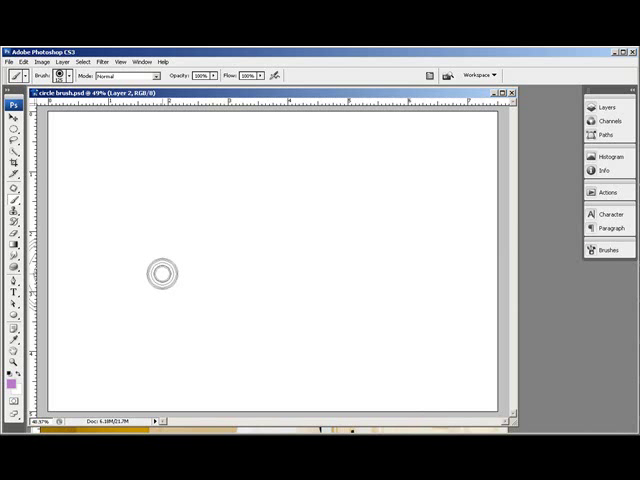
left_click(592, 108)
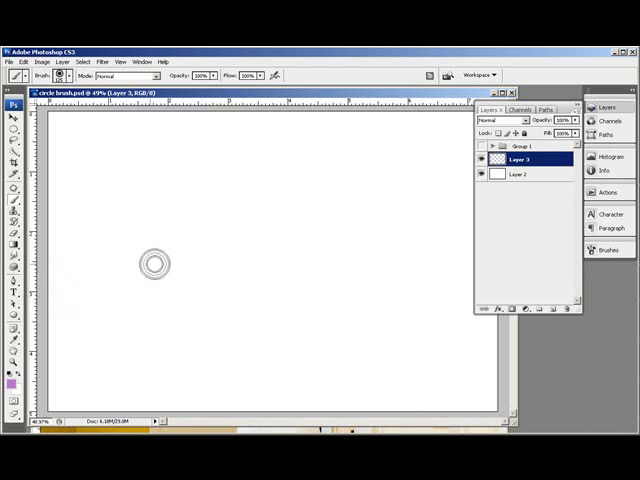
- Paint scattered purple circles, switch to a yellow colour, and Gaussian-blur the circles layer
left_click_drag(150, 262, 380, 280)
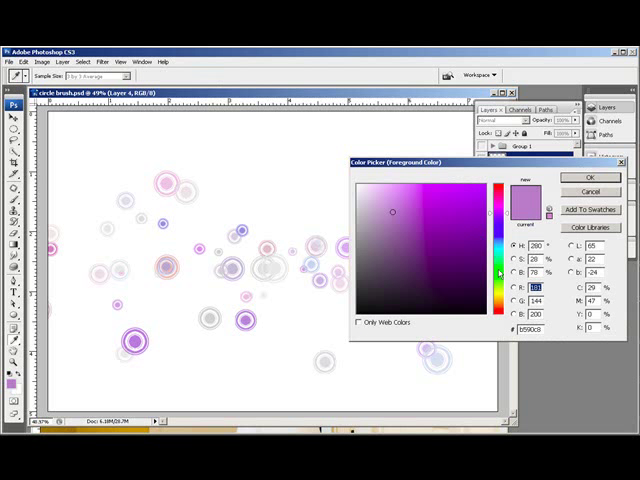
left_click(507, 300)
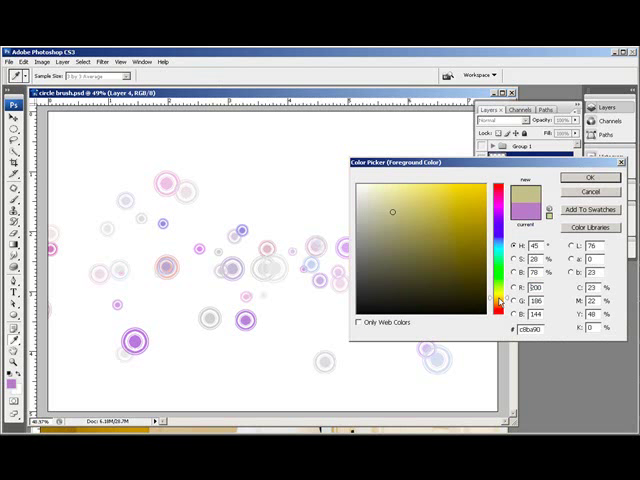
left_click(462, 191)
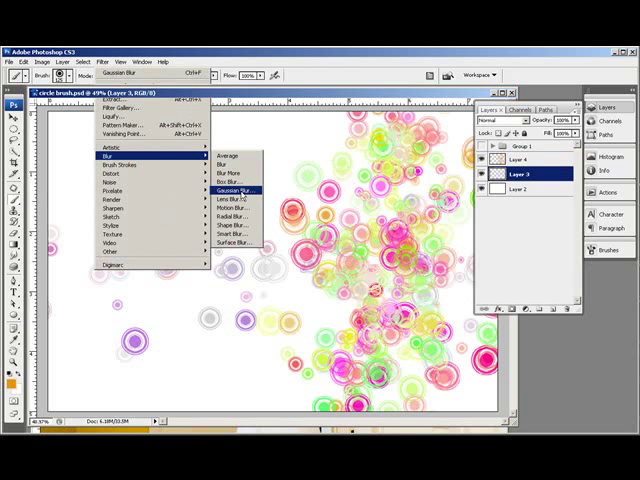
left_click(232, 190)
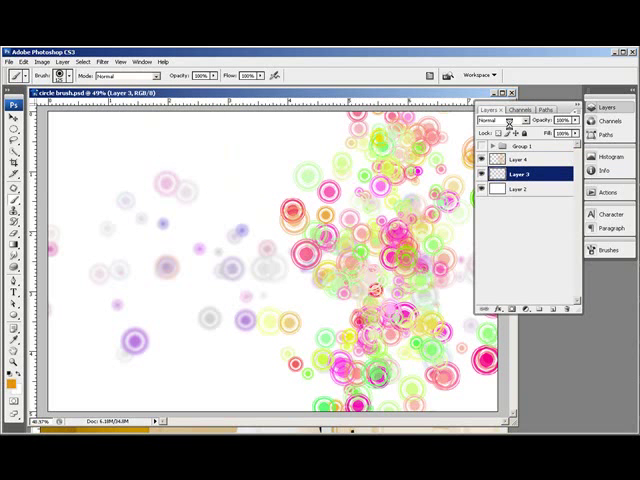
left_click(13, 94)
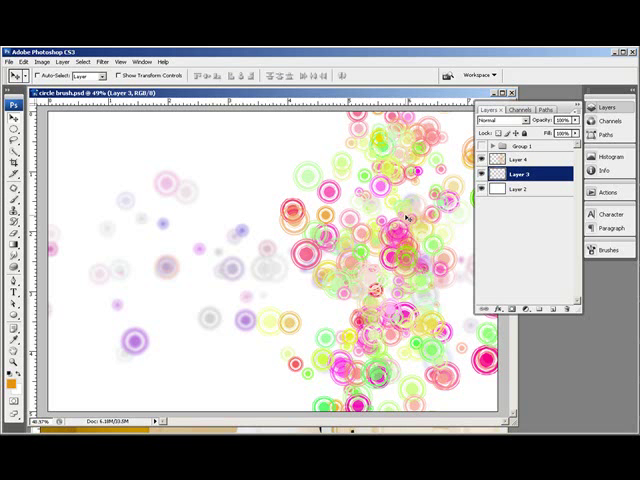
- Bring in the bride photo from the Window menu and Gaussian-blur a copy
left_click(141, 61)
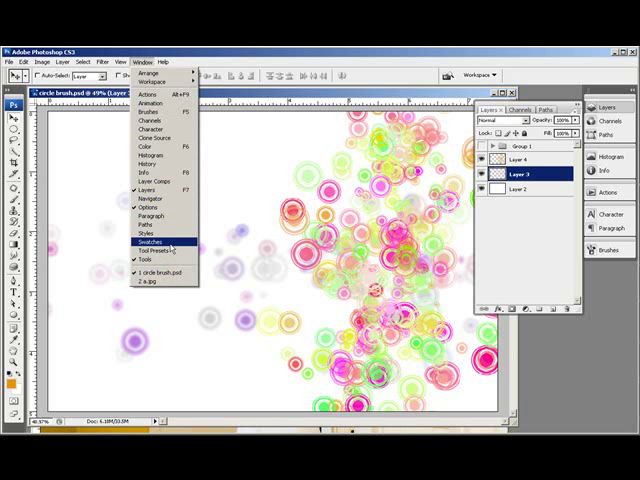
left_click(143, 279)
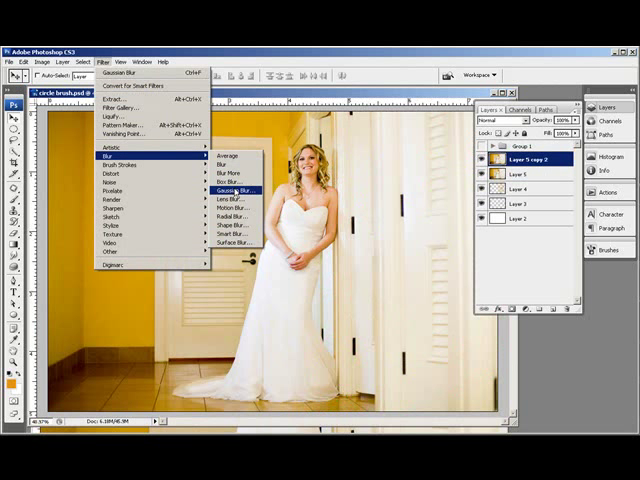
left_click(234, 187)
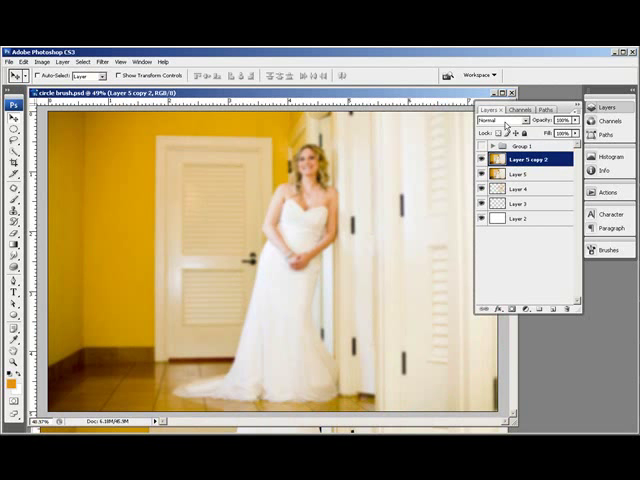
left_click(505, 120)
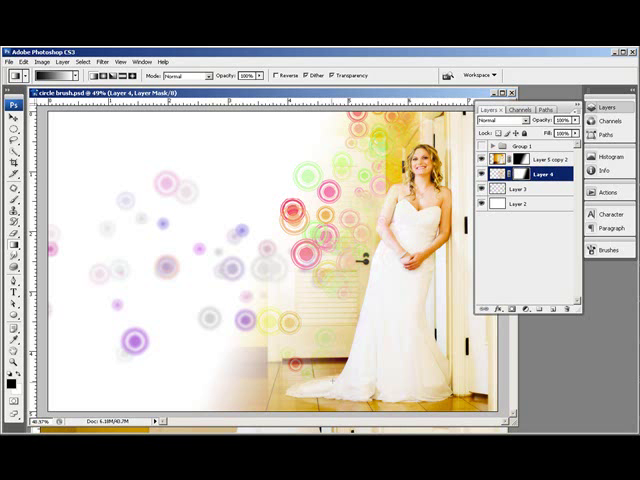
- Paint black on the photo copy's mask to reveal more circles at its edge
left_click(540, 160)
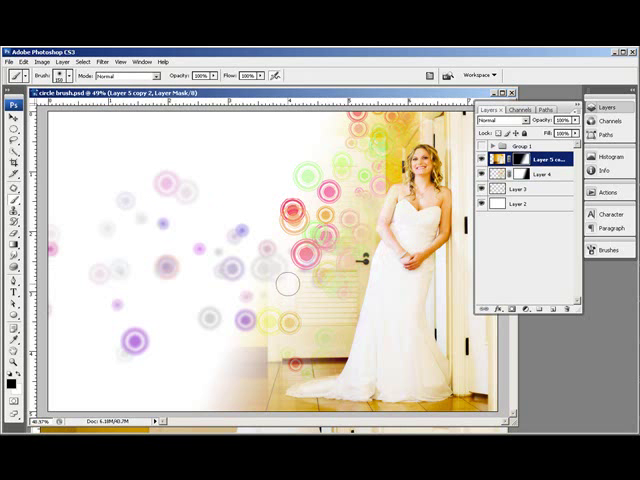
mouse_move(288, 293)
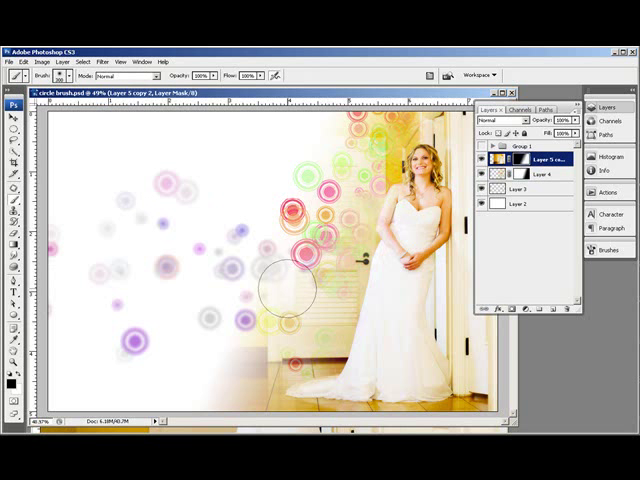
left_click(300, 260)
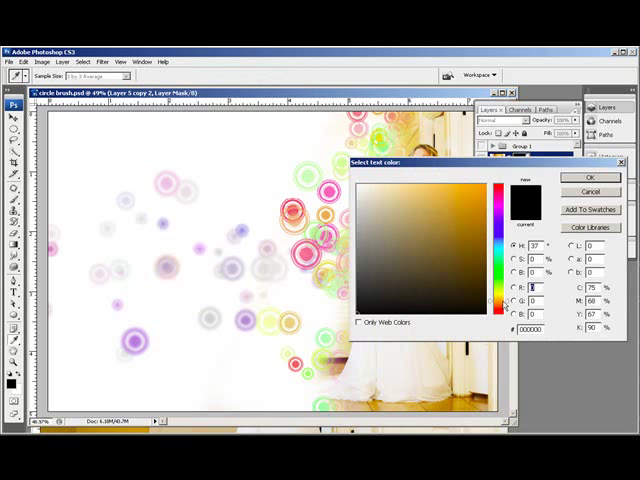
- Type 'Jane Smith Photo' in brown on two lines at the card's left
left_click(451, 225)
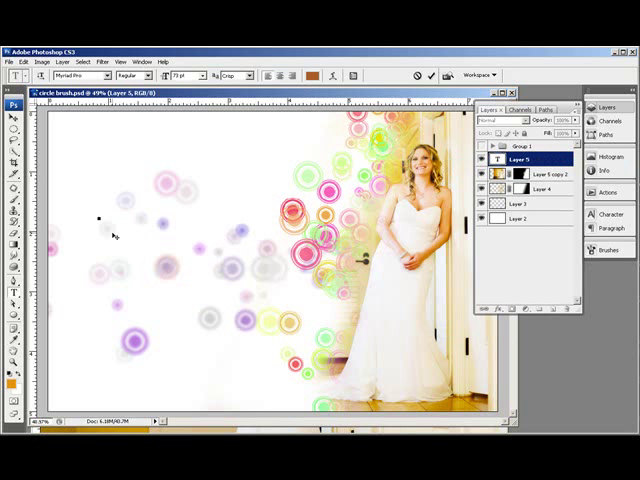
type("Jane")
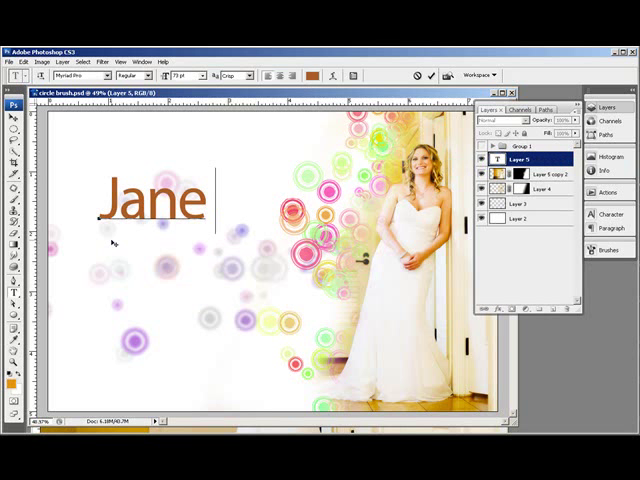
type("Smith")
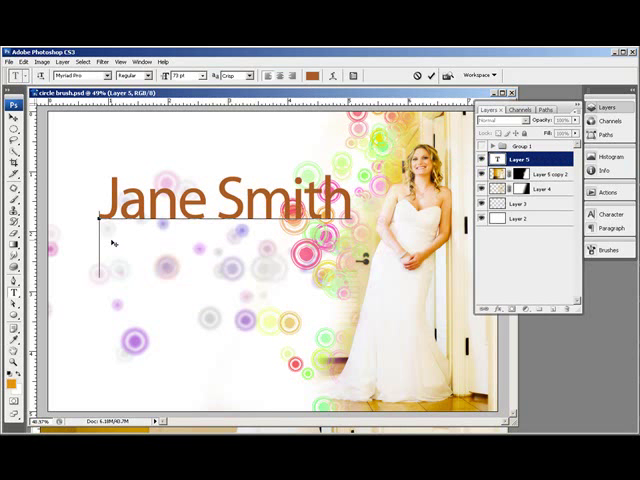
type("Photo")
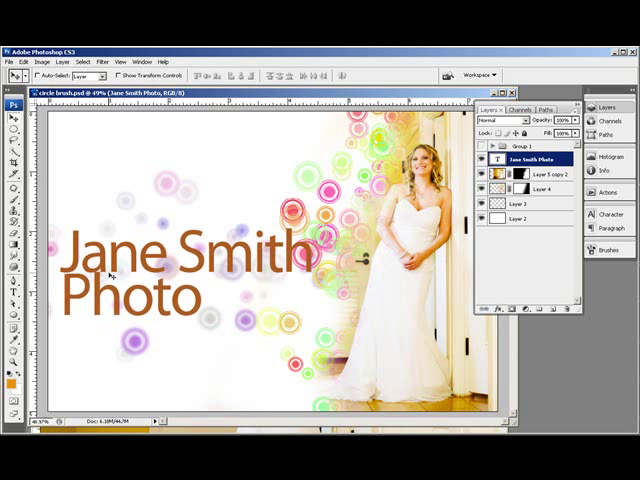
double_click(243, 253)
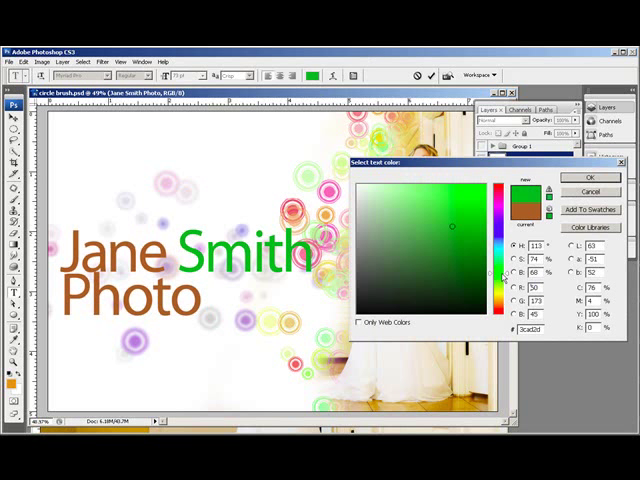
- Colour 'Smith' yellow-green and 'Photo' darker orange, then select Layer 4 for opacity
left_click(455, 228)
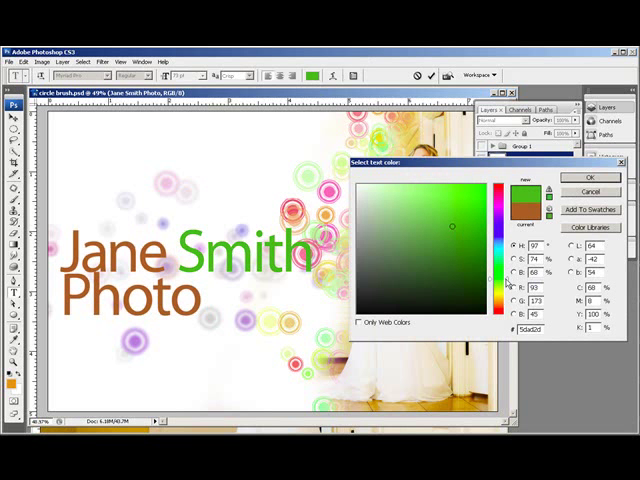
left_click(575, 177)
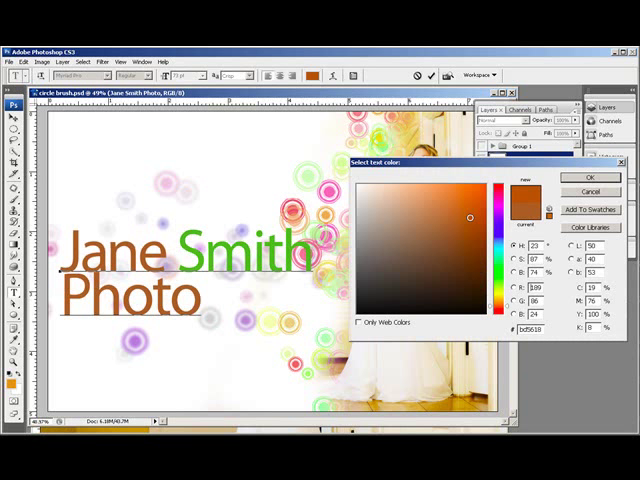
left_click(477, 230)
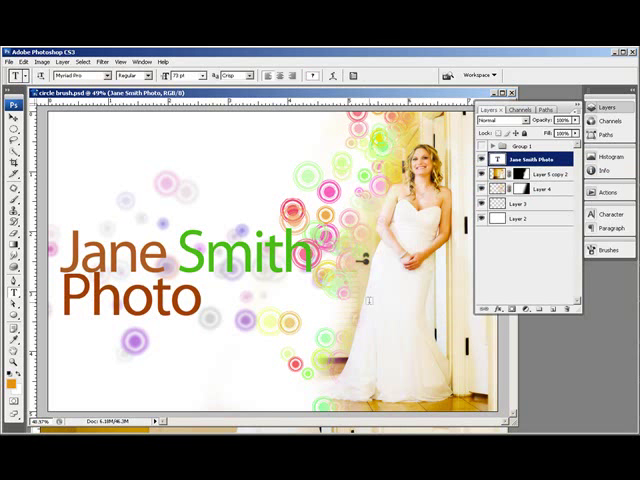
left_click(540, 202)
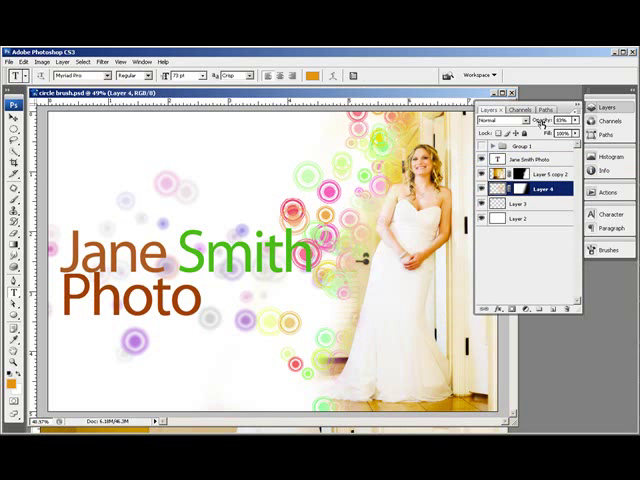